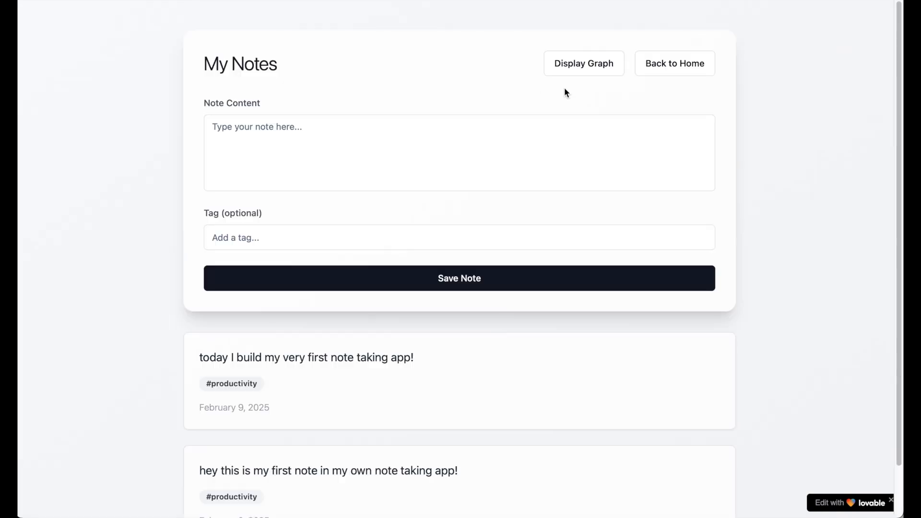
Return from the finished notes app to the Lovable home page with an empty create prompt
click(584, 63)
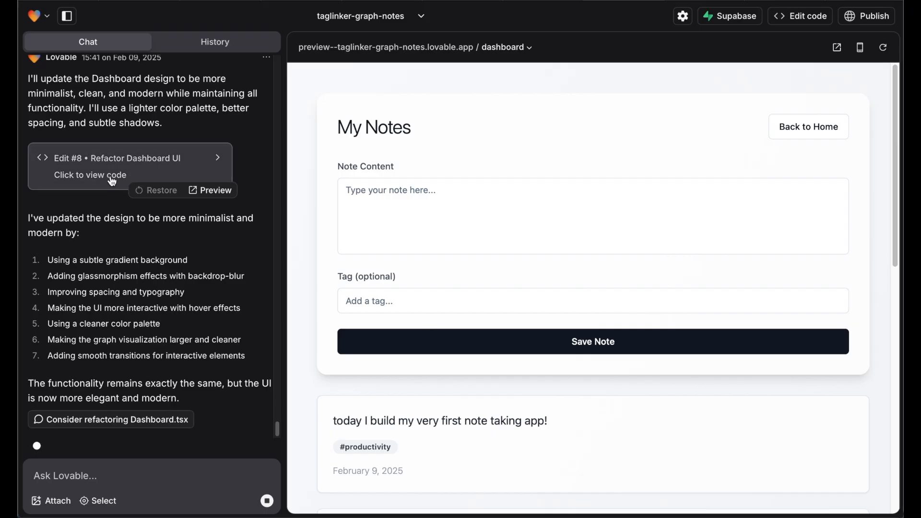
click(89, 175)
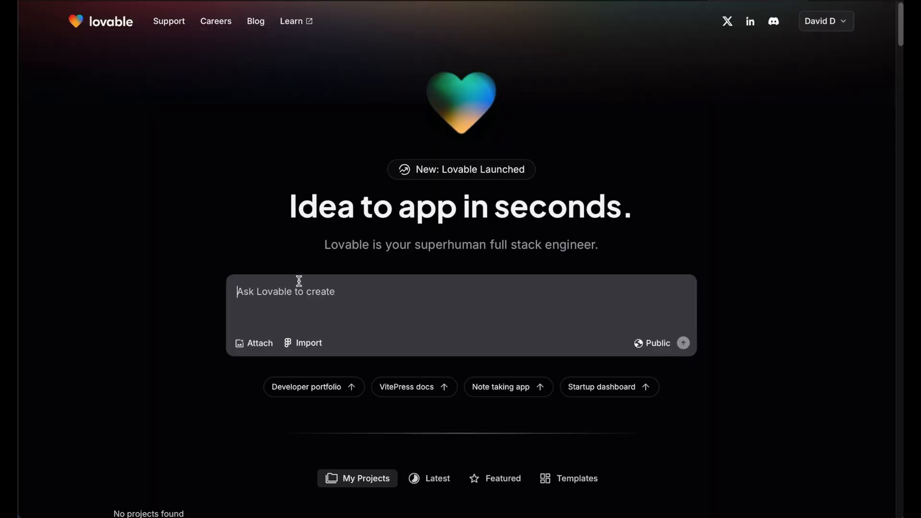
Request a note-taking SaaS with #tag auto-linking, graph visualization and name/email/password auth
text(Build a note-taking SaaS with auto-linking notes based on #tags and a graph visualization.)
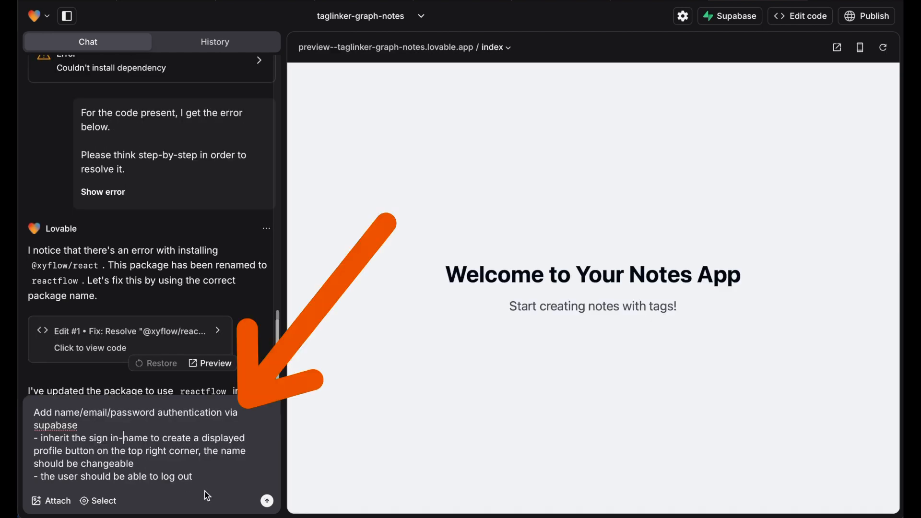
click(267, 501)
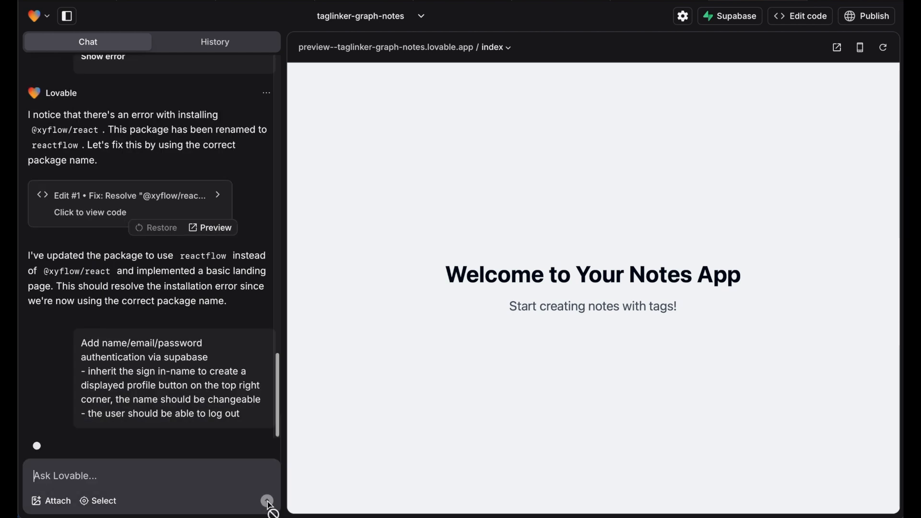
click(267, 500)
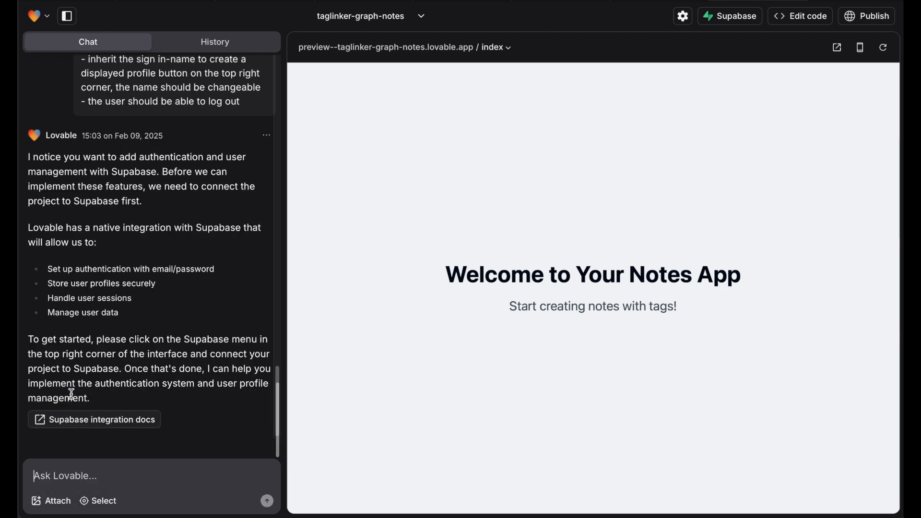
Connect the project to Supabase and have Lovable fix the package install error
click(729, 15)
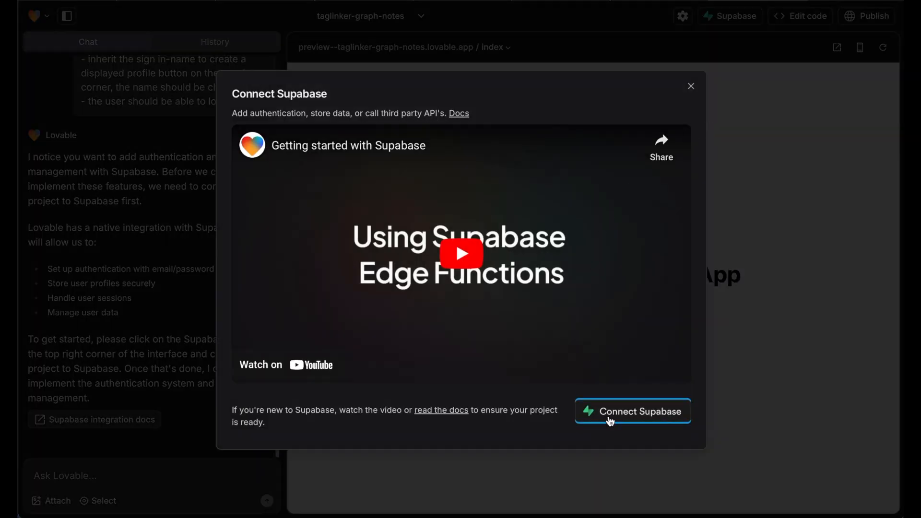
click(633, 412)
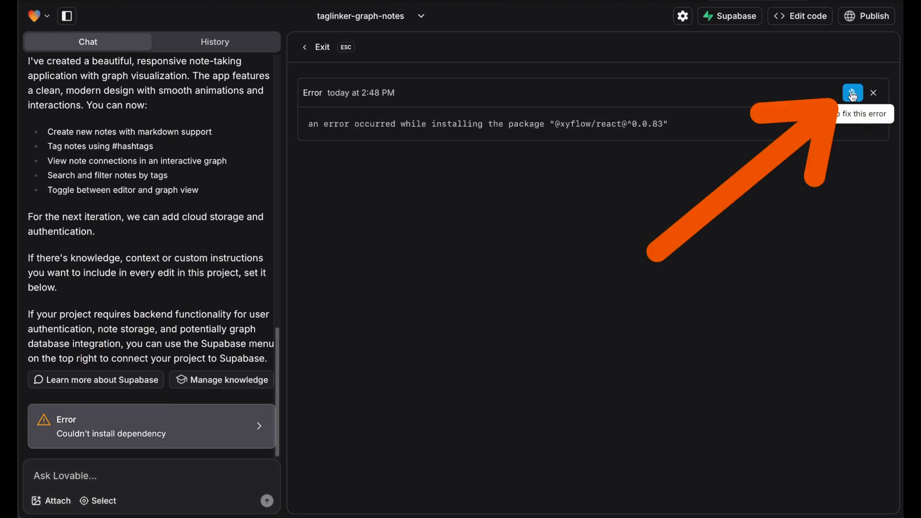
click(853, 92)
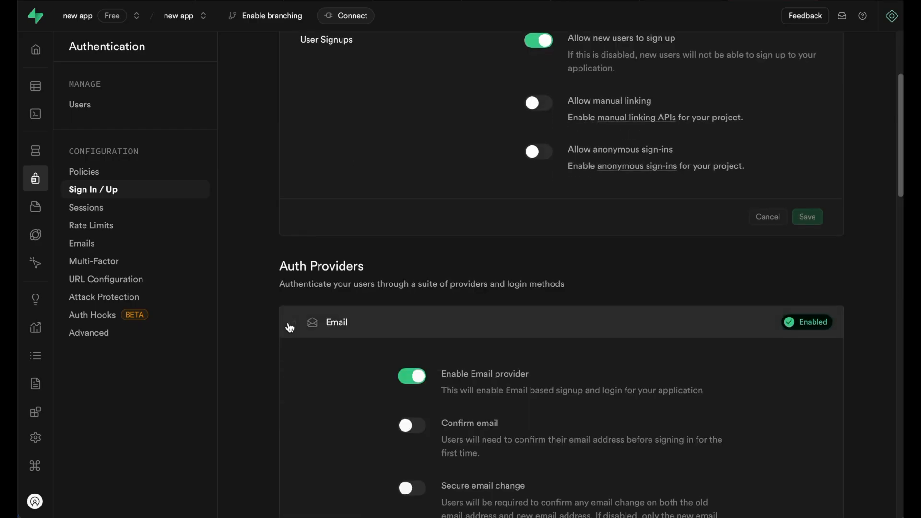
Enable the Email sign-in provider in Supabase Auth Providers with email confirmation off
scroll(down, 3)
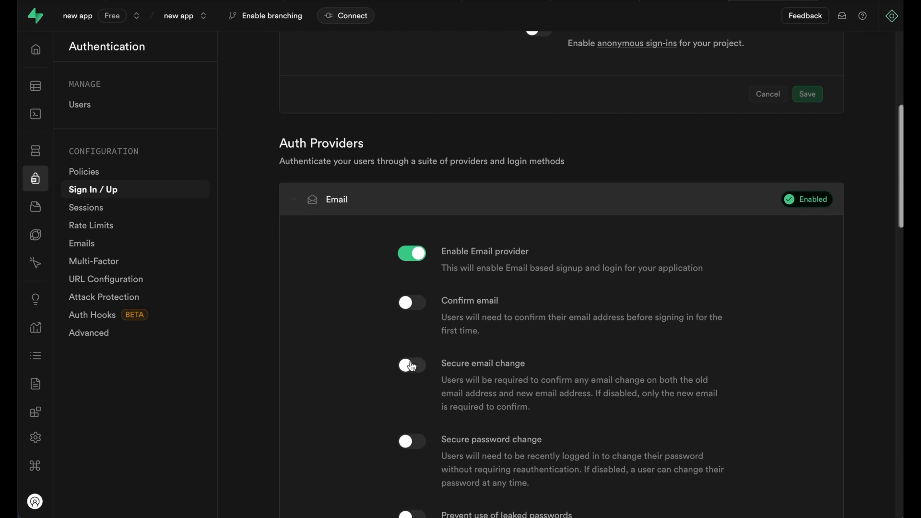
click(80, 105)
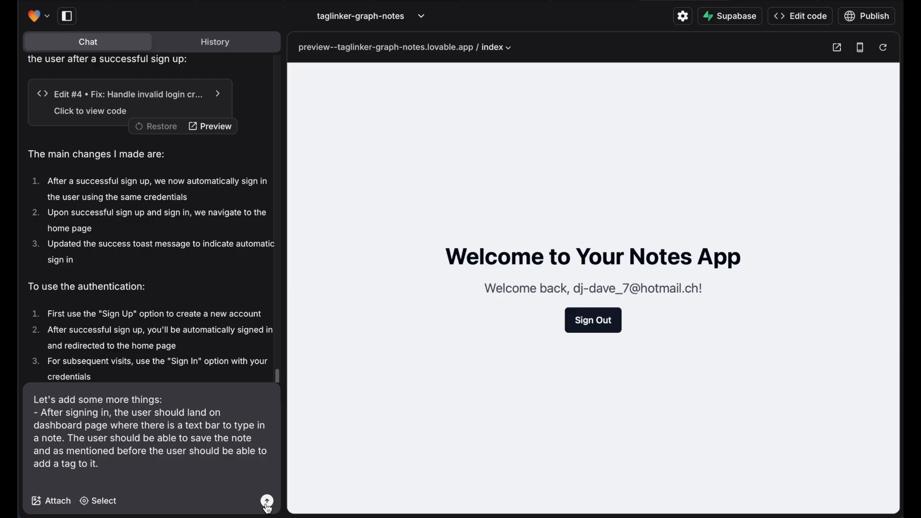
Send the request for a post-sign-in dashboard where users save notes with tags
click(267, 501)
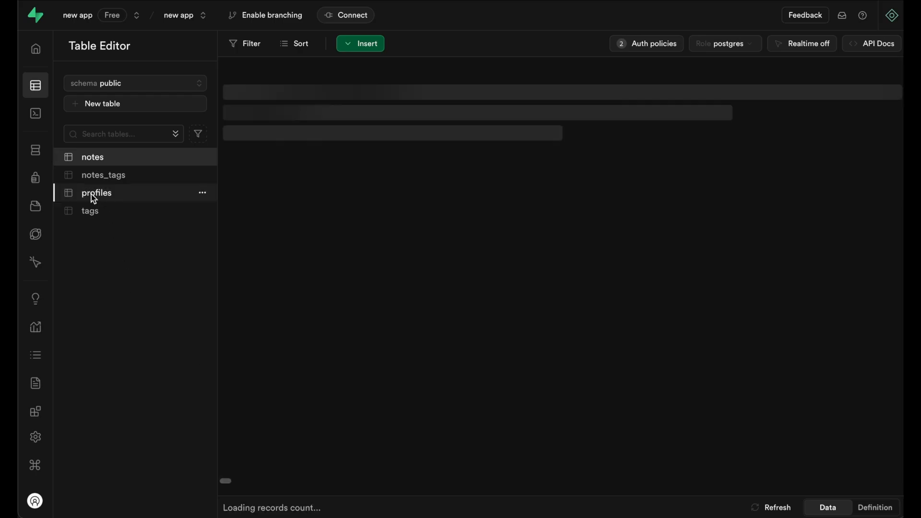
View the profiles table in the Supabase Table Editor showing the single user row
click(96, 193)
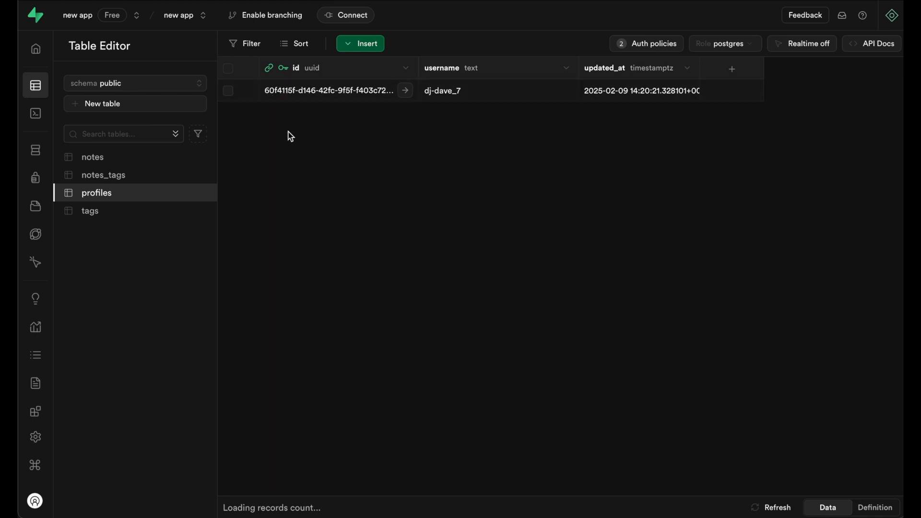
click(92, 157)
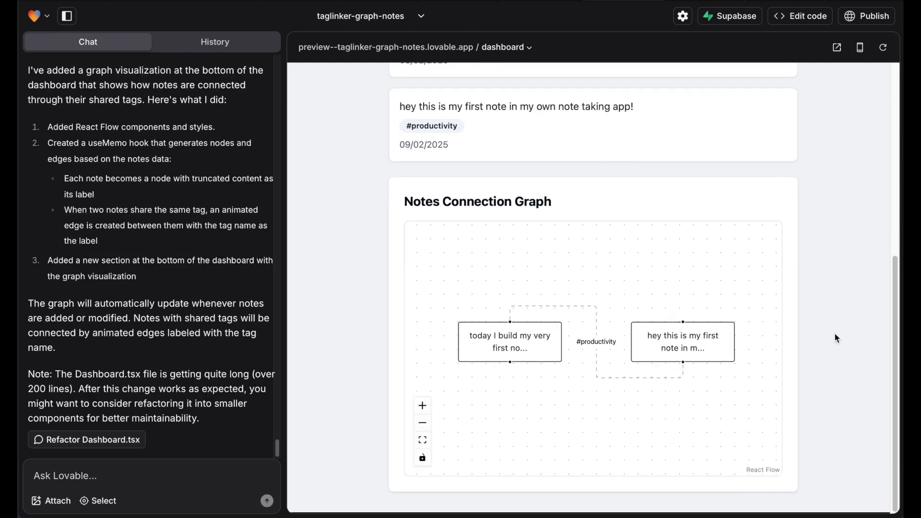
Ask Lovable to move the connection graph to its own page with a 'Display graph' button
text(it worked, great! Now le)
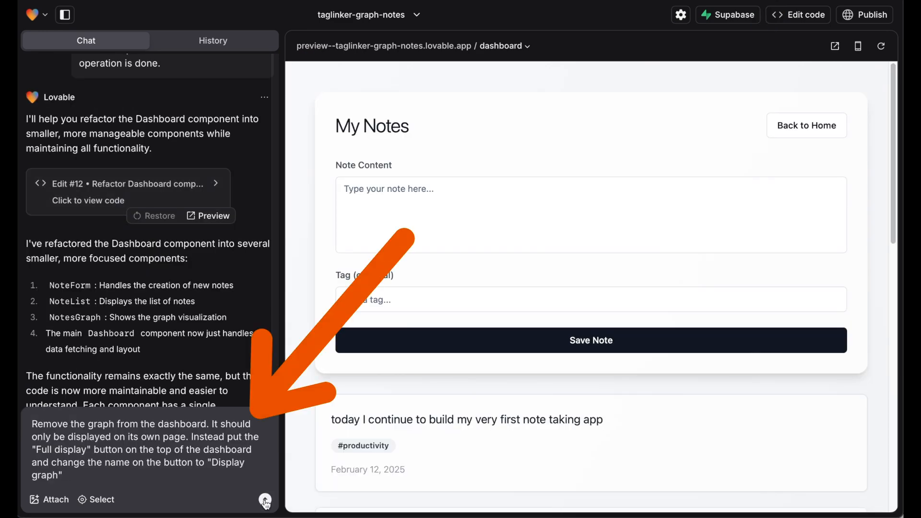
click(266, 499)
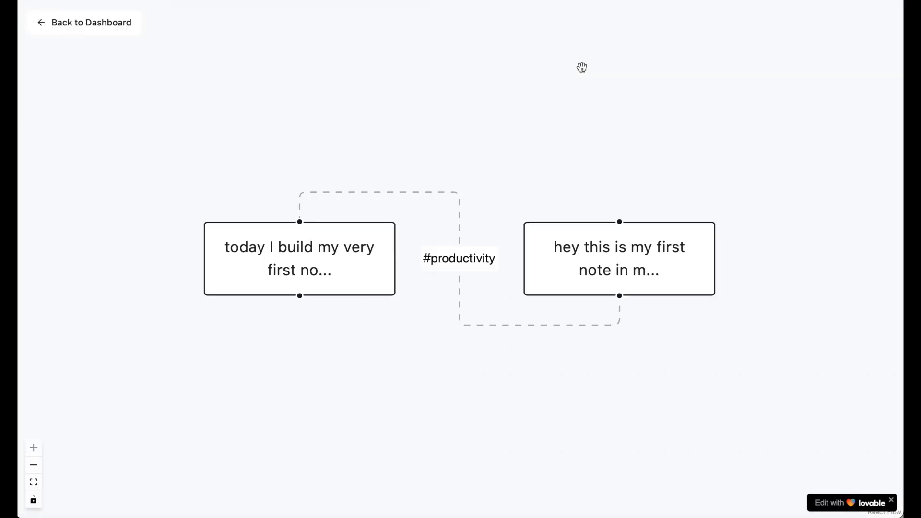
Start Stripe secret key entry in Lovable and go to the Stripe product catalogue
drag(582, 68, 238, 395)
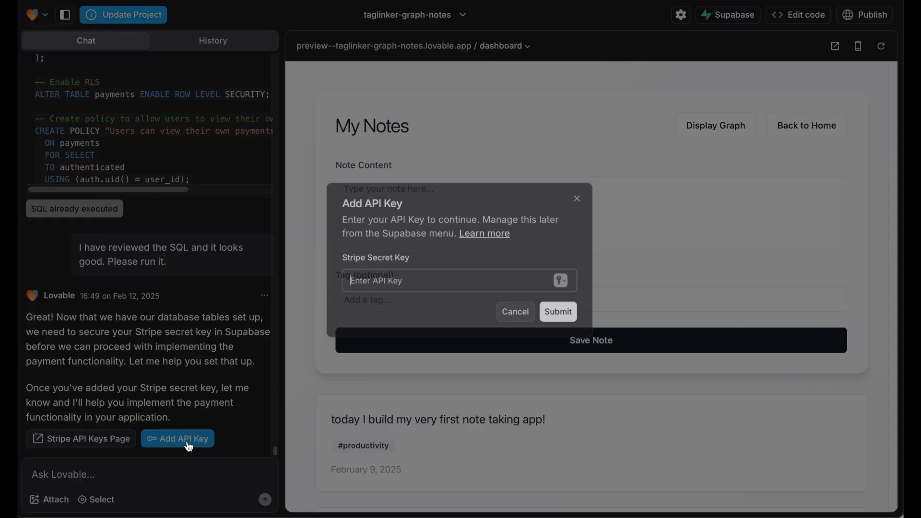
click(559, 311)
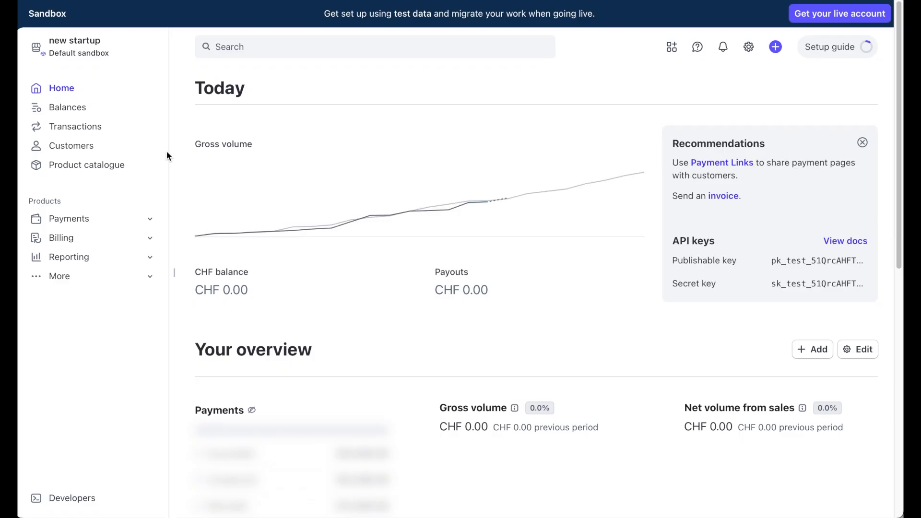
click(87, 166)
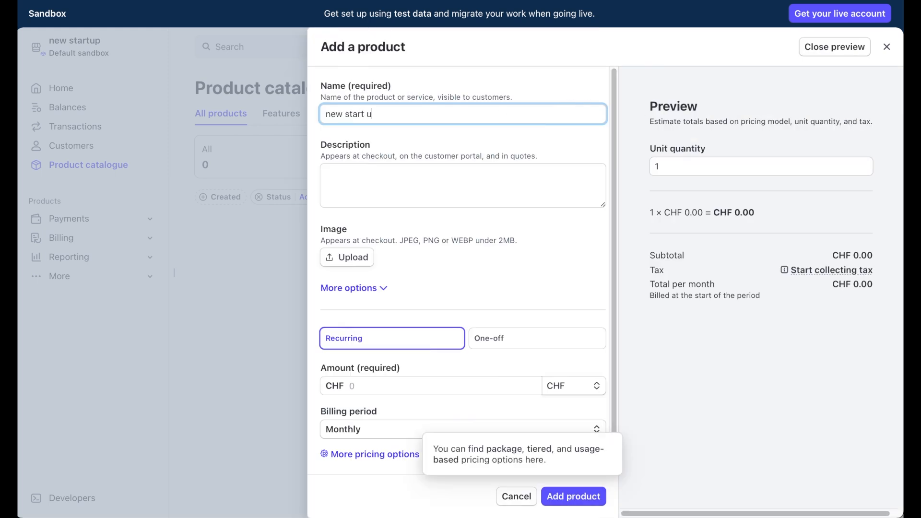
Save the recurring monthly 'new start up subscription' product at CHF 1.00 and begin test checkout with an example email
click(574, 498)
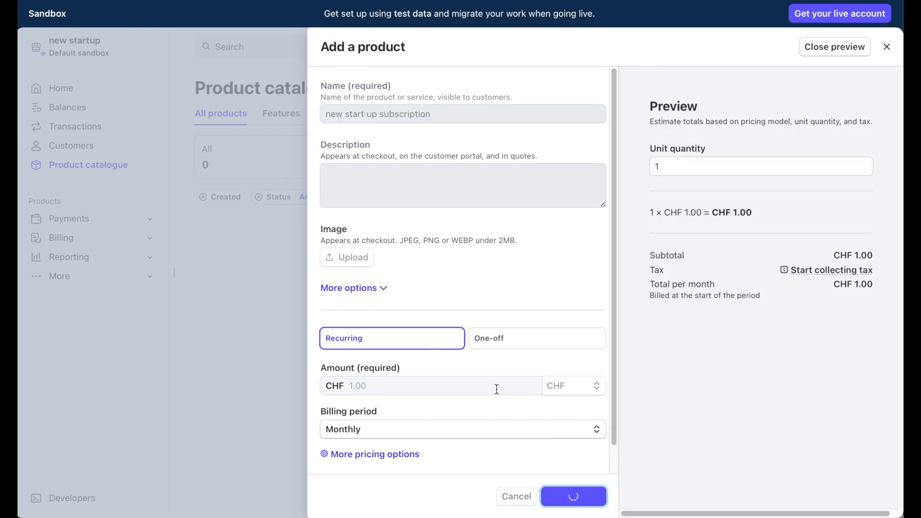
click(573, 510)
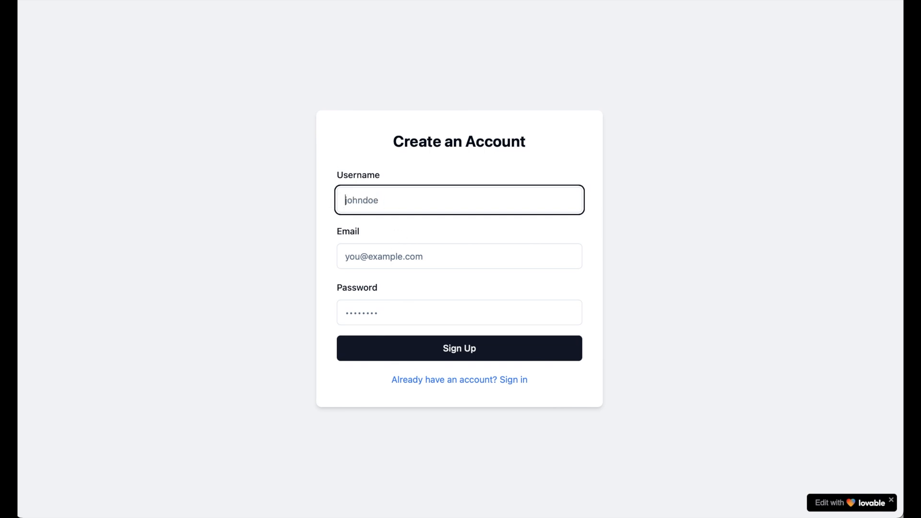
text(examplee@exa)
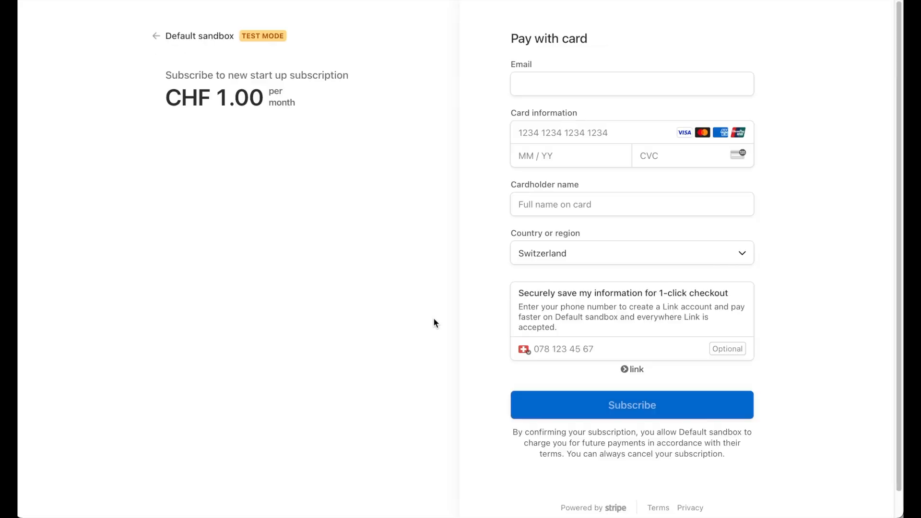
Launch the CHF 1.00 monthly test checkout from the app and draft a free-plan prompt in Lovable
click(632, 405)
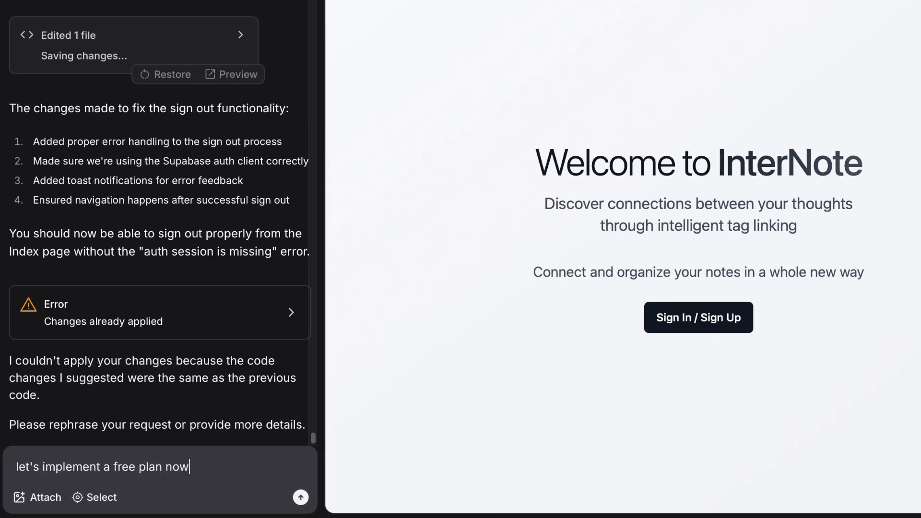
text(..)
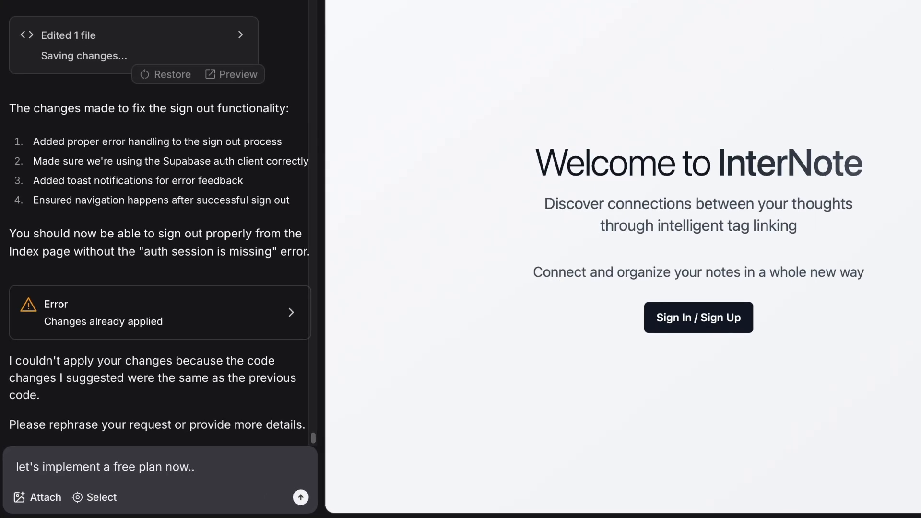